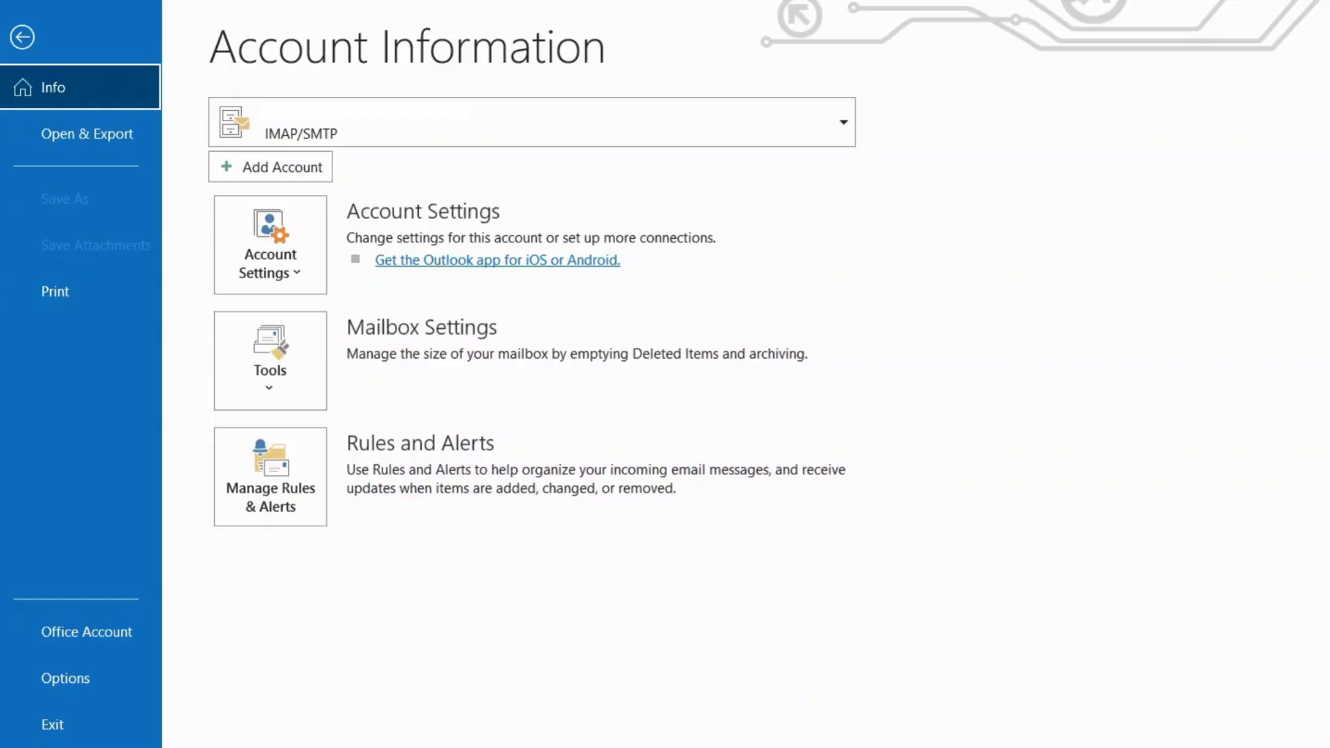
# Step: Open Account Settings' Data Files list and select the Archives data file for compacting
pyautogui.click(269, 245)
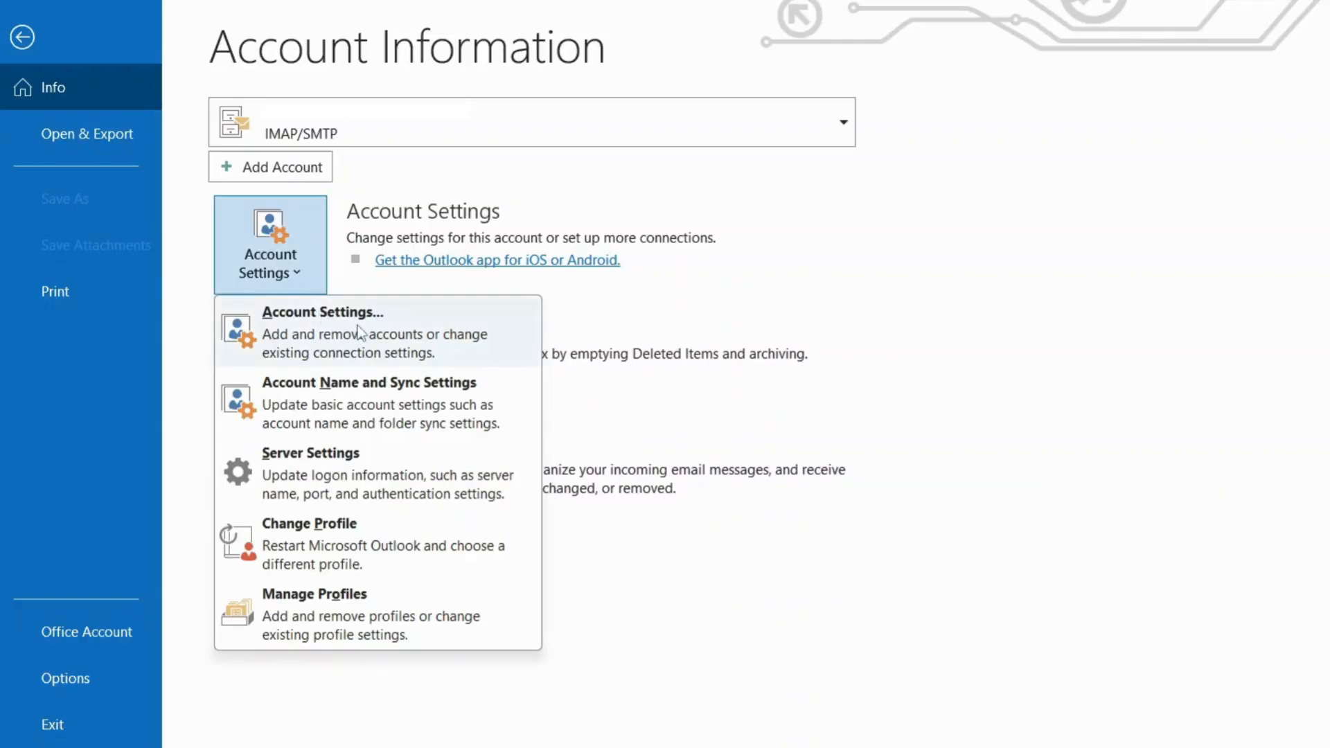
pyautogui.click(322, 311)
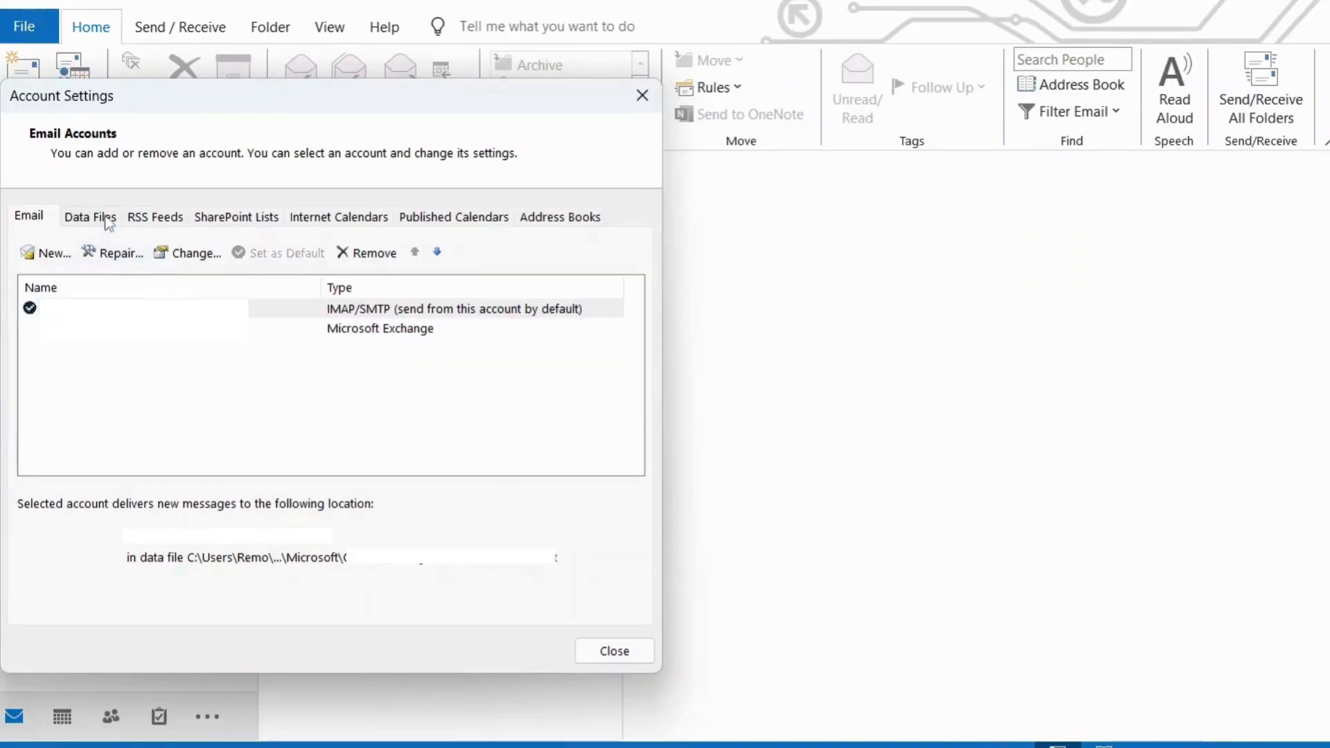
pyautogui.click(89, 216)
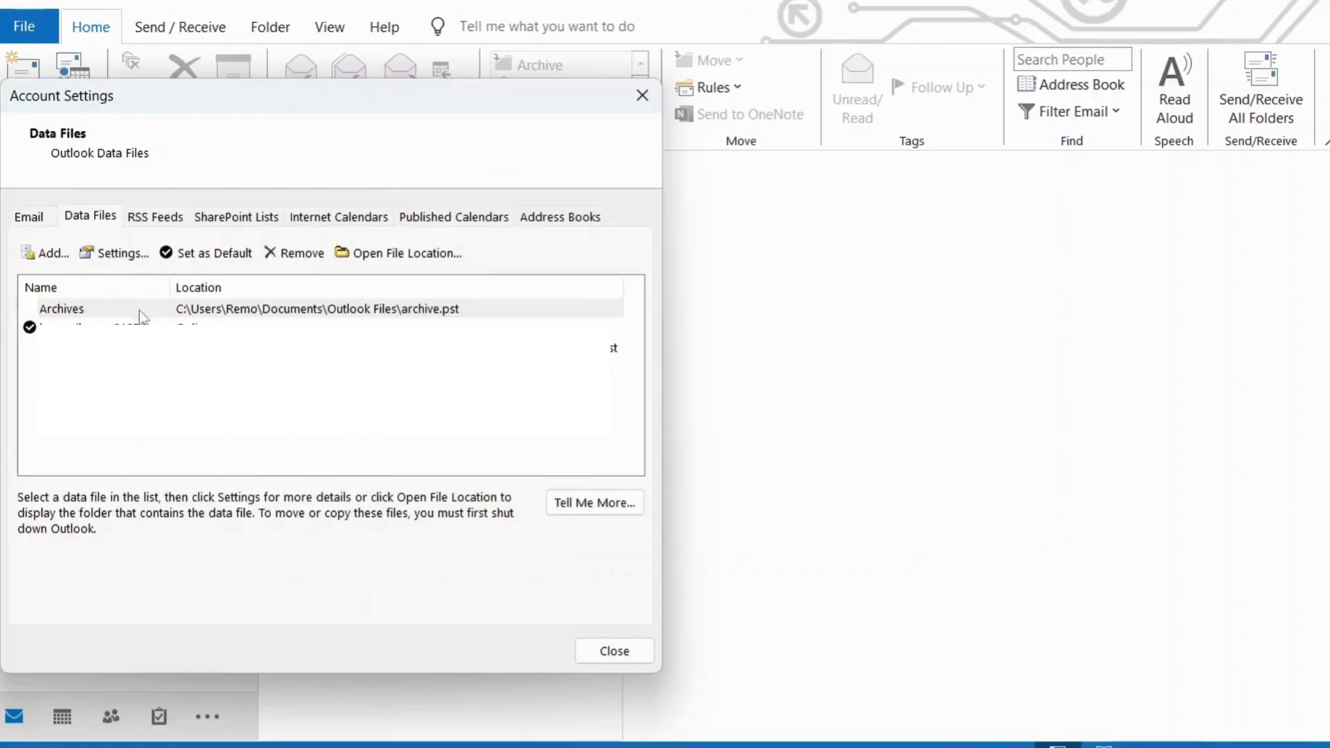
pyautogui.click(113, 253)
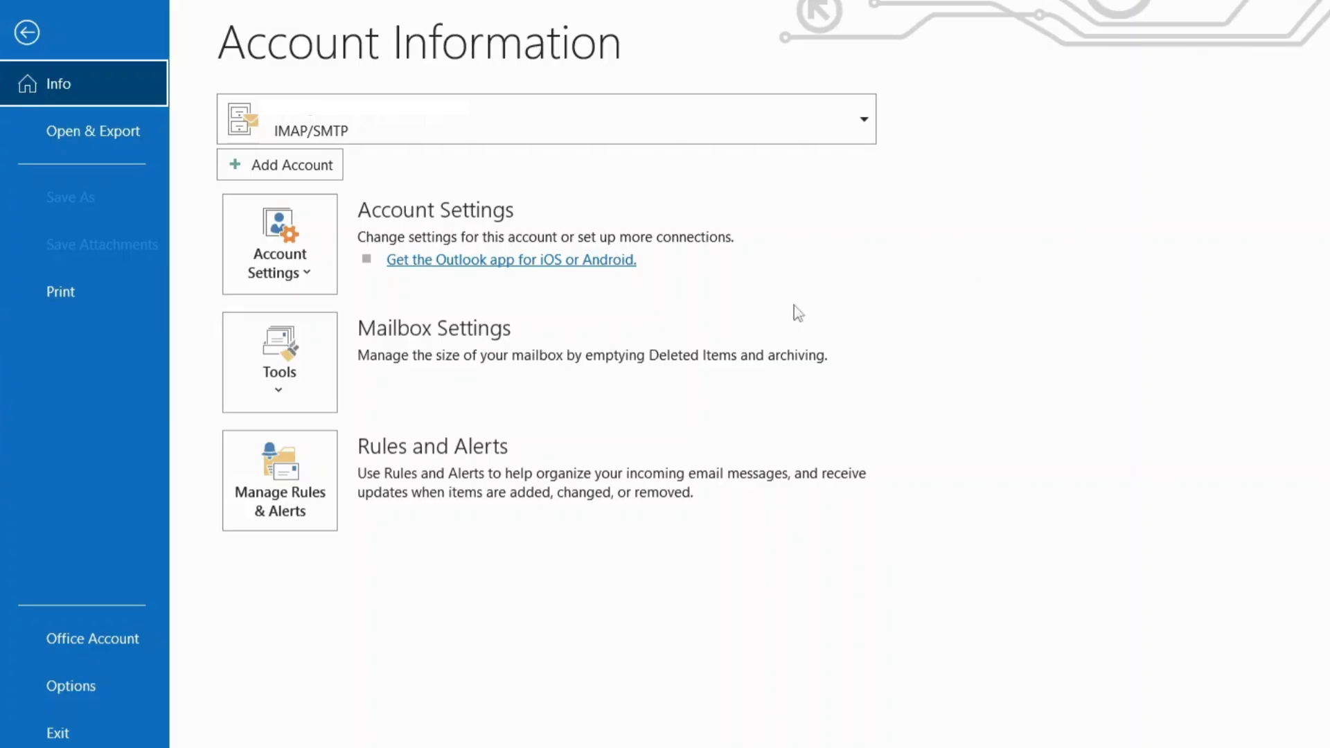
# Step: Empty the Trash folder from Mailbox Cleanup and confirm permanent deletion
pyautogui.click(279, 360)
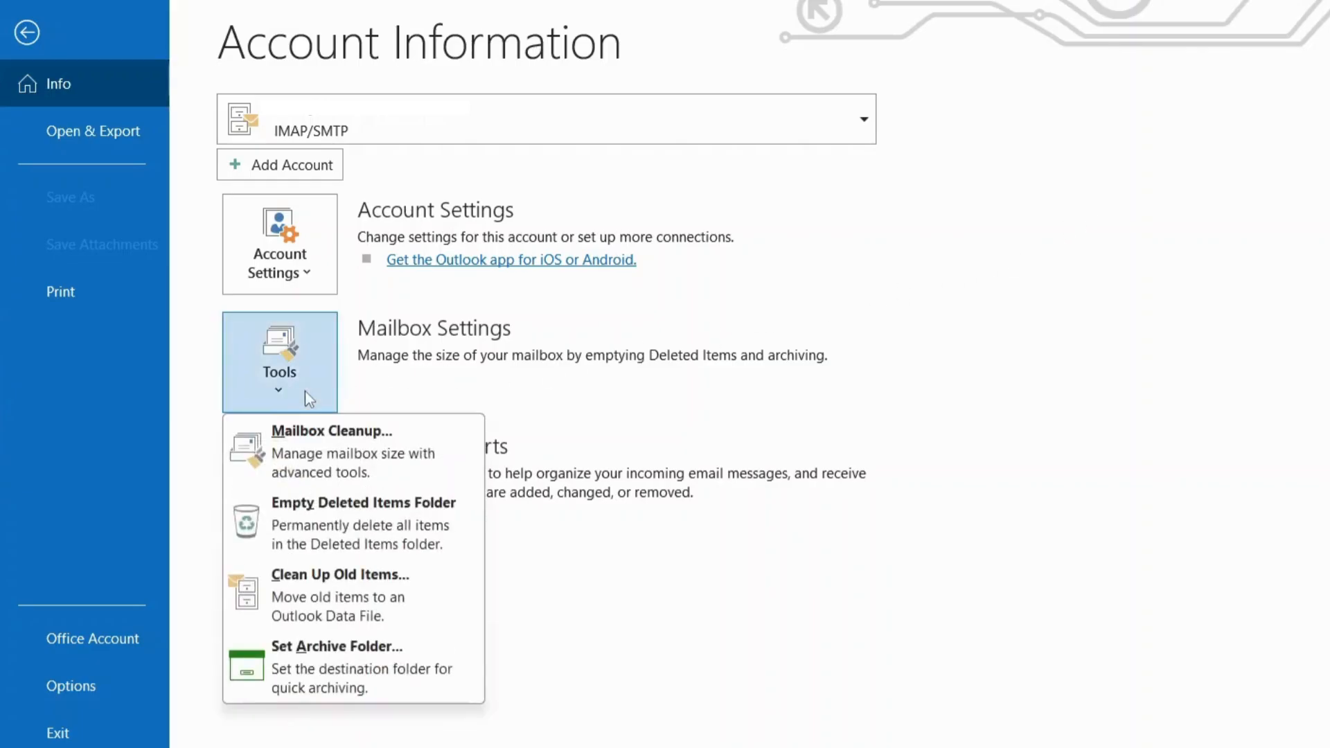
pyautogui.moveTo(453, 447)
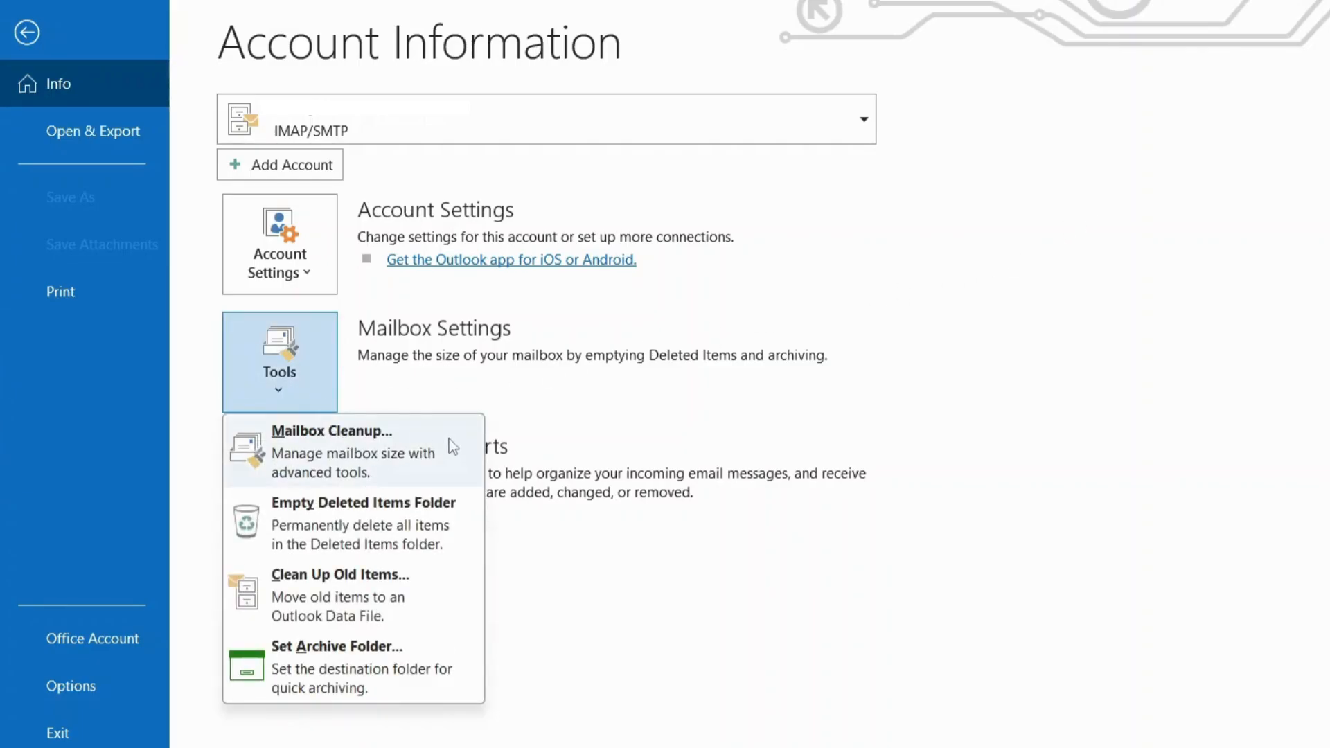
pyautogui.click(331, 431)
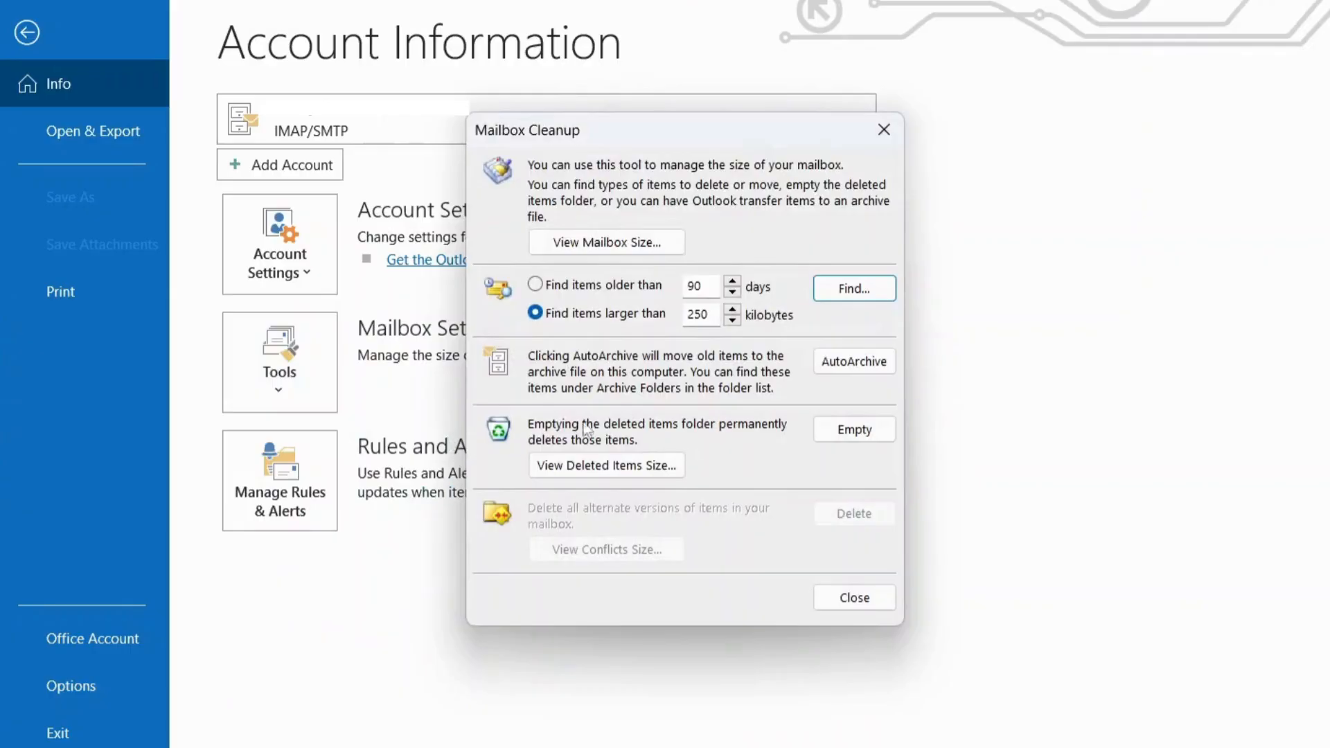
pyautogui.click(853, 428)
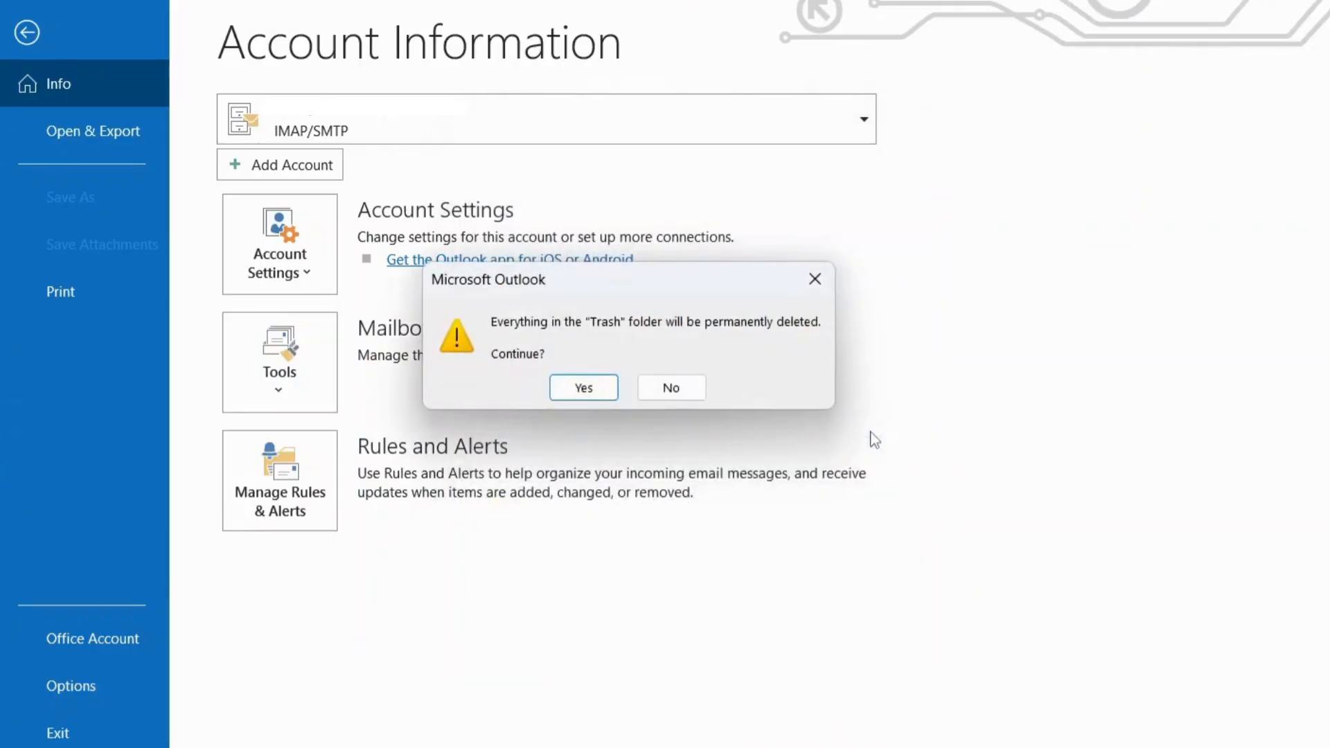
pyautogui.click(583, 386)
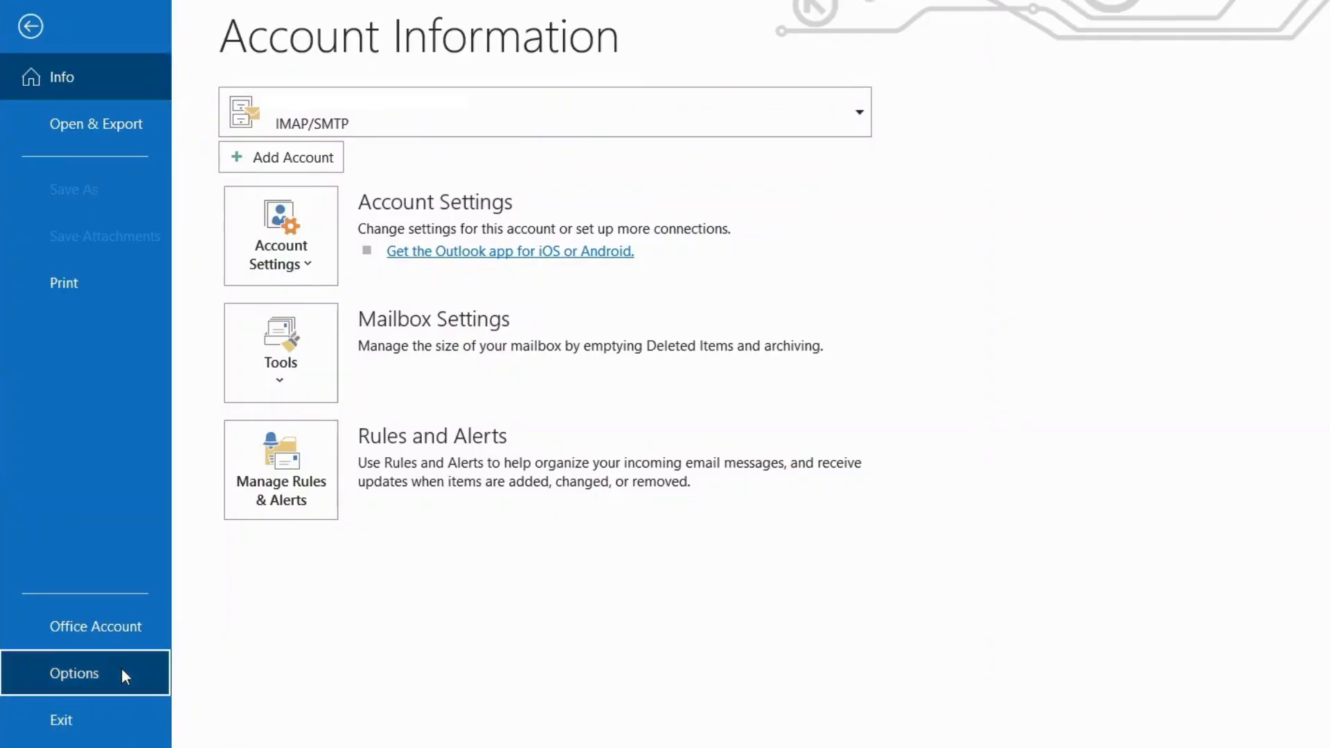
# Step: In Options > Add-ins, manage COM Add-ins and uncheck an add-in
pyautogui.click(74, 672)
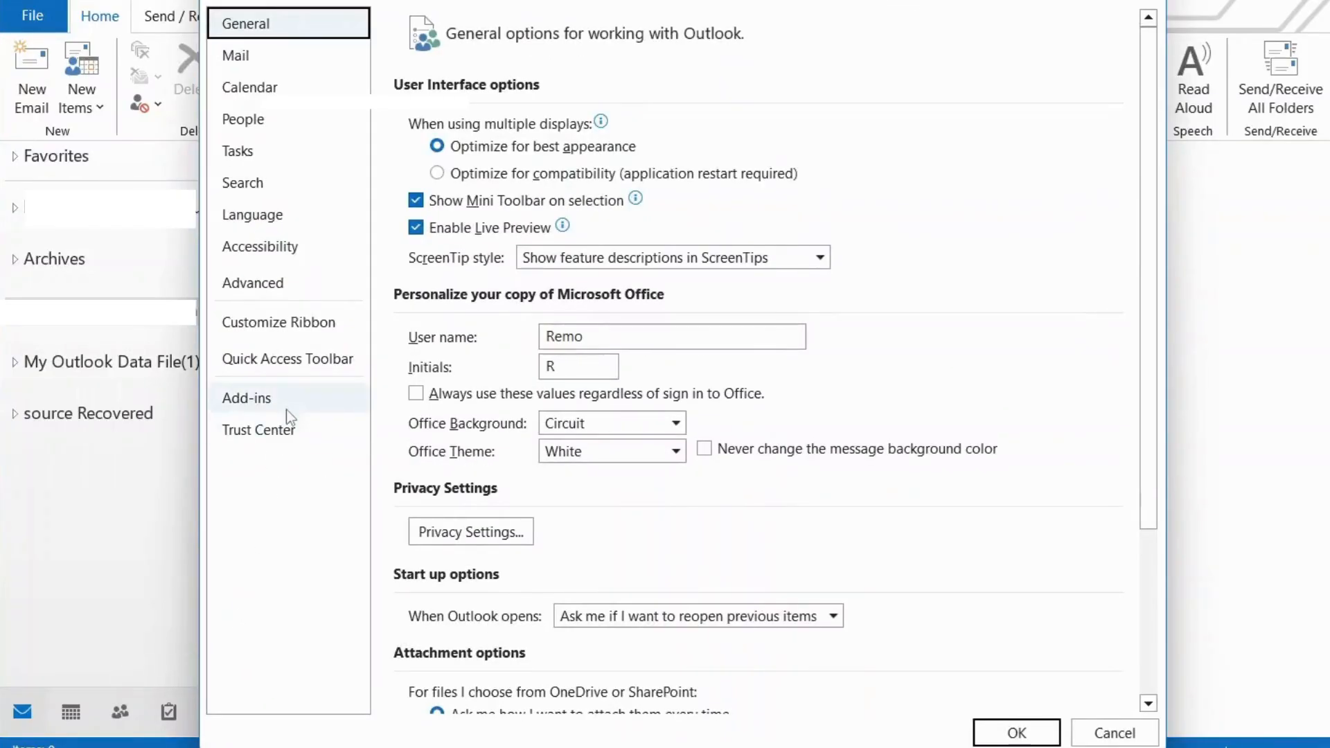
pyautogui.click(246, 398)
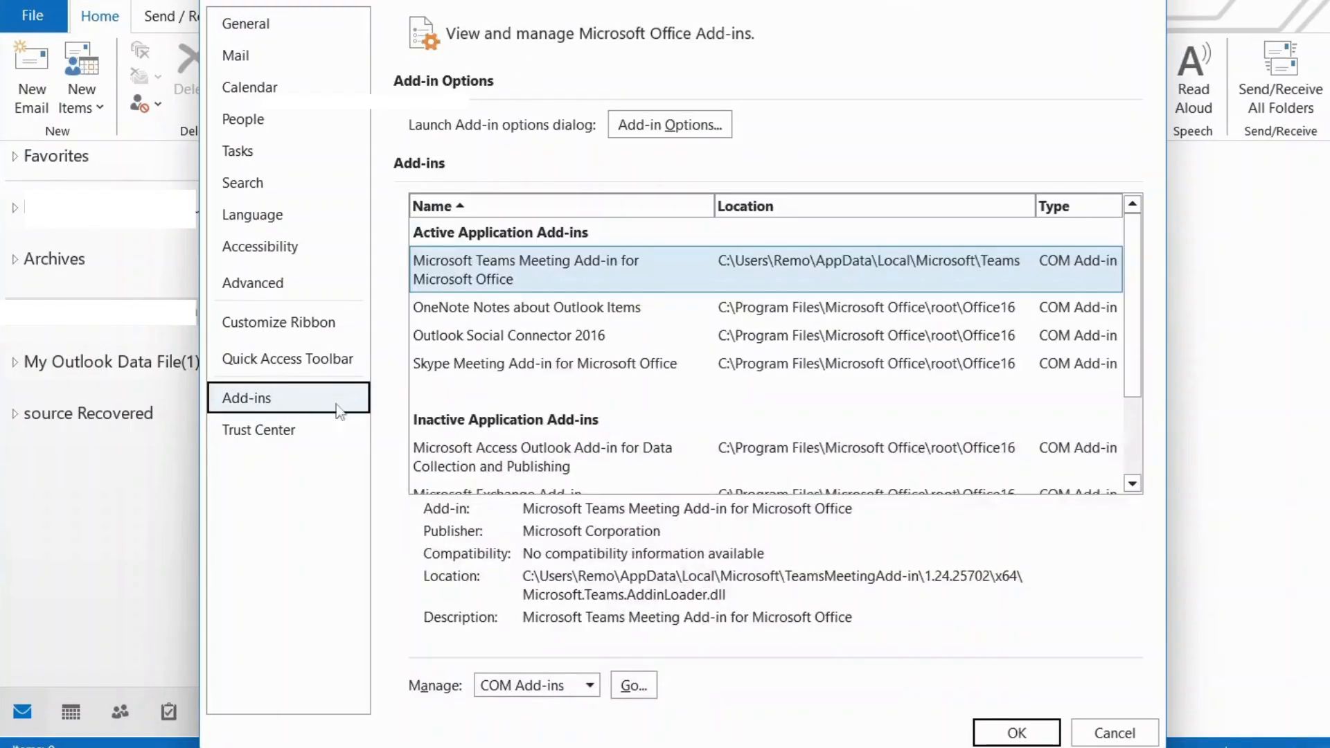
pyautogui.click(590, 684)
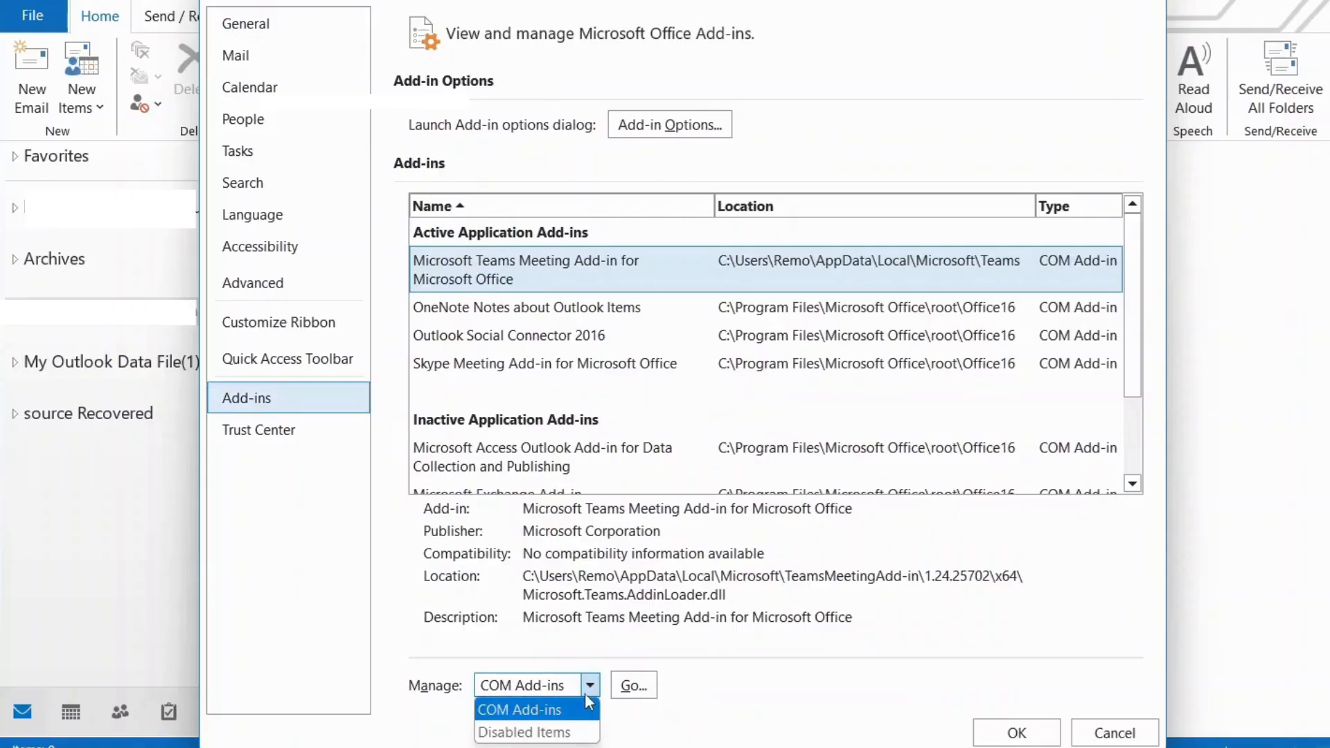
pyautogui.click(519, 709)
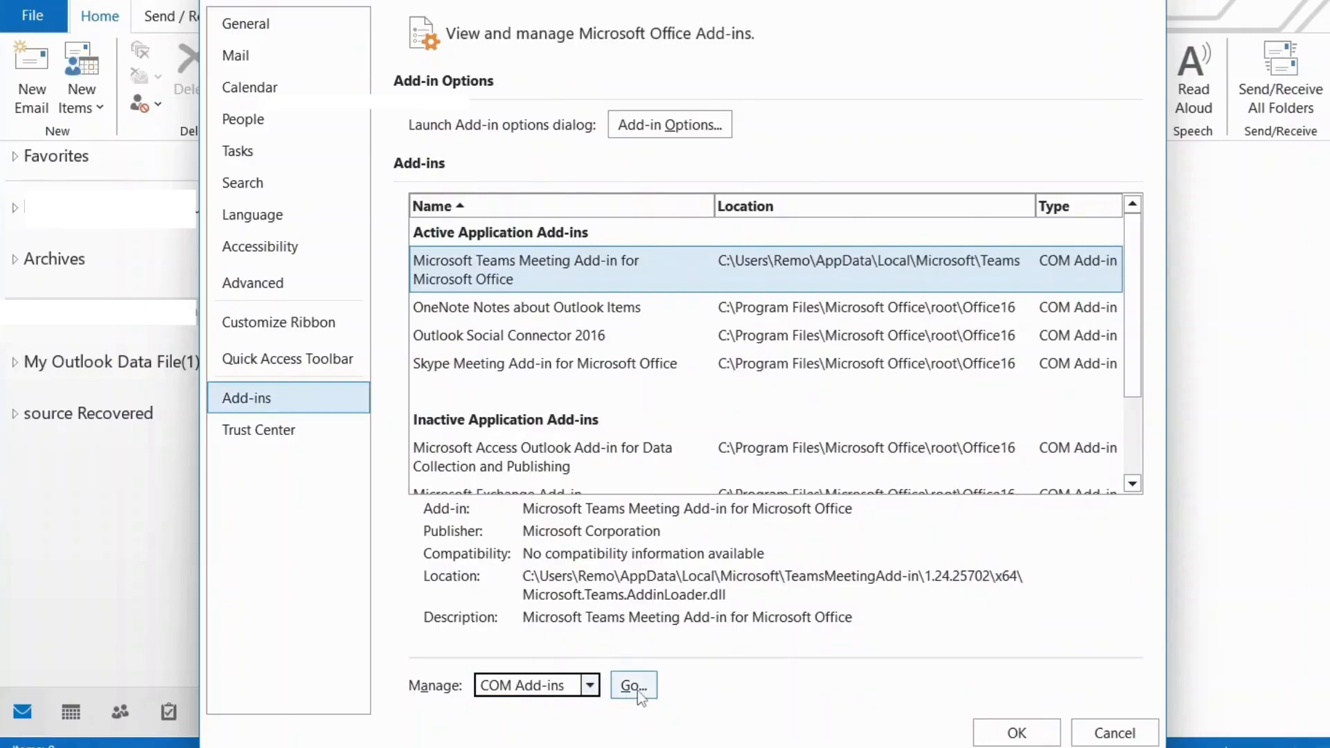
pyautogui.click(633, 685)
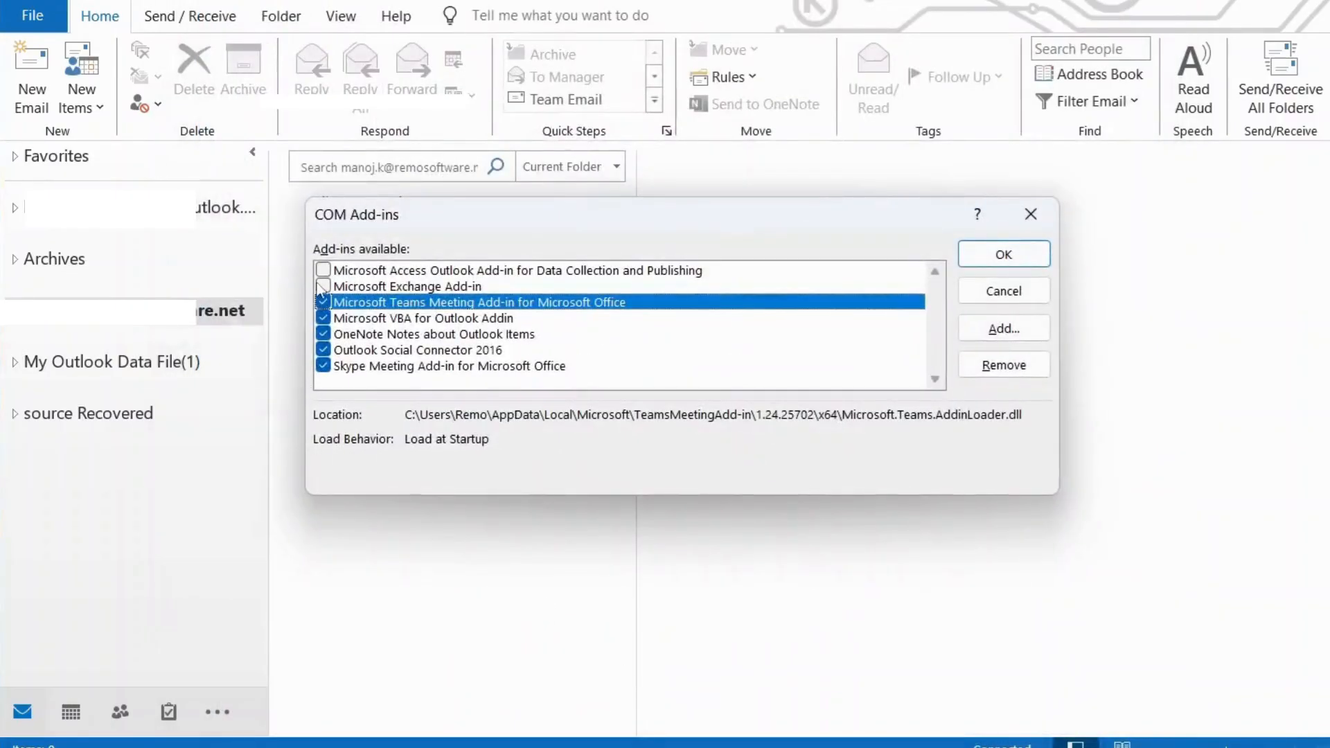
pyautogui.click(424, 318)
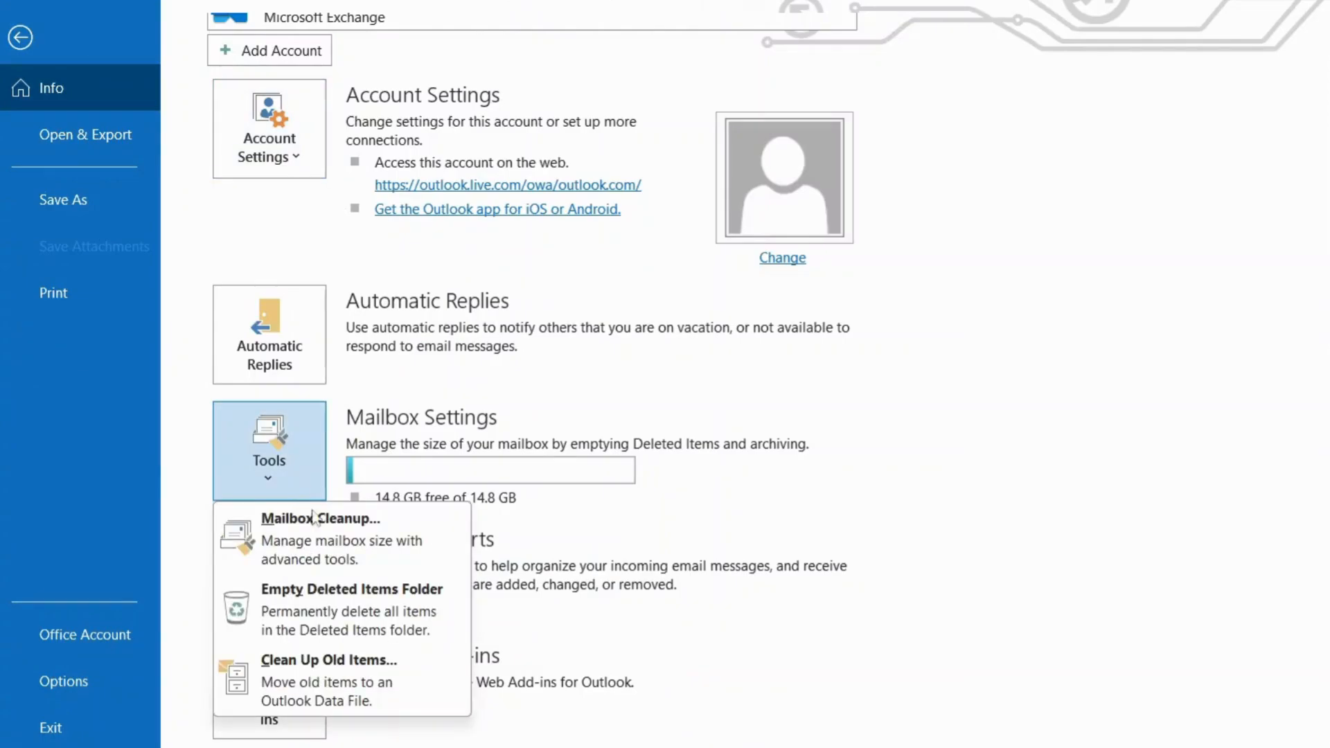
pyautogui.moveTo(434, 547)
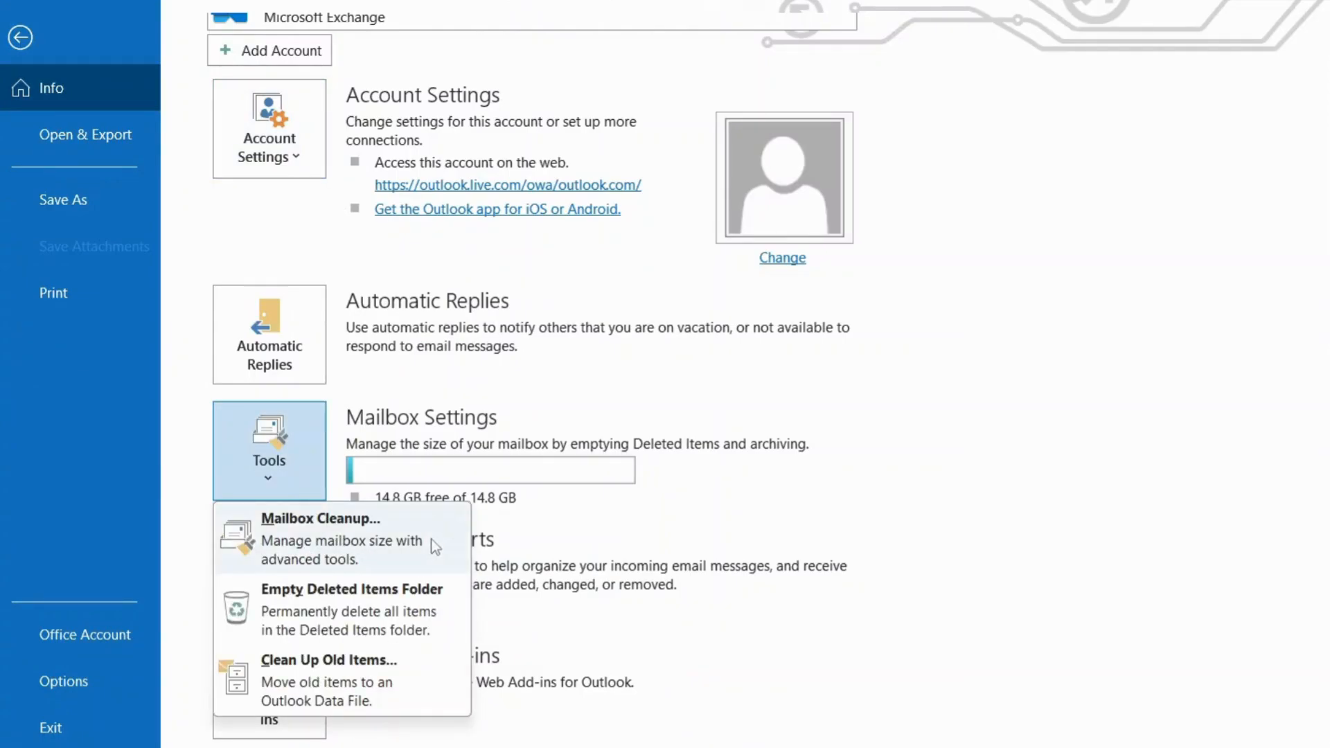
# Step: Run AutoArchive from Mailbox Cleanup and dismiss the already-archiving notice
pyautogui.click(321, 538)
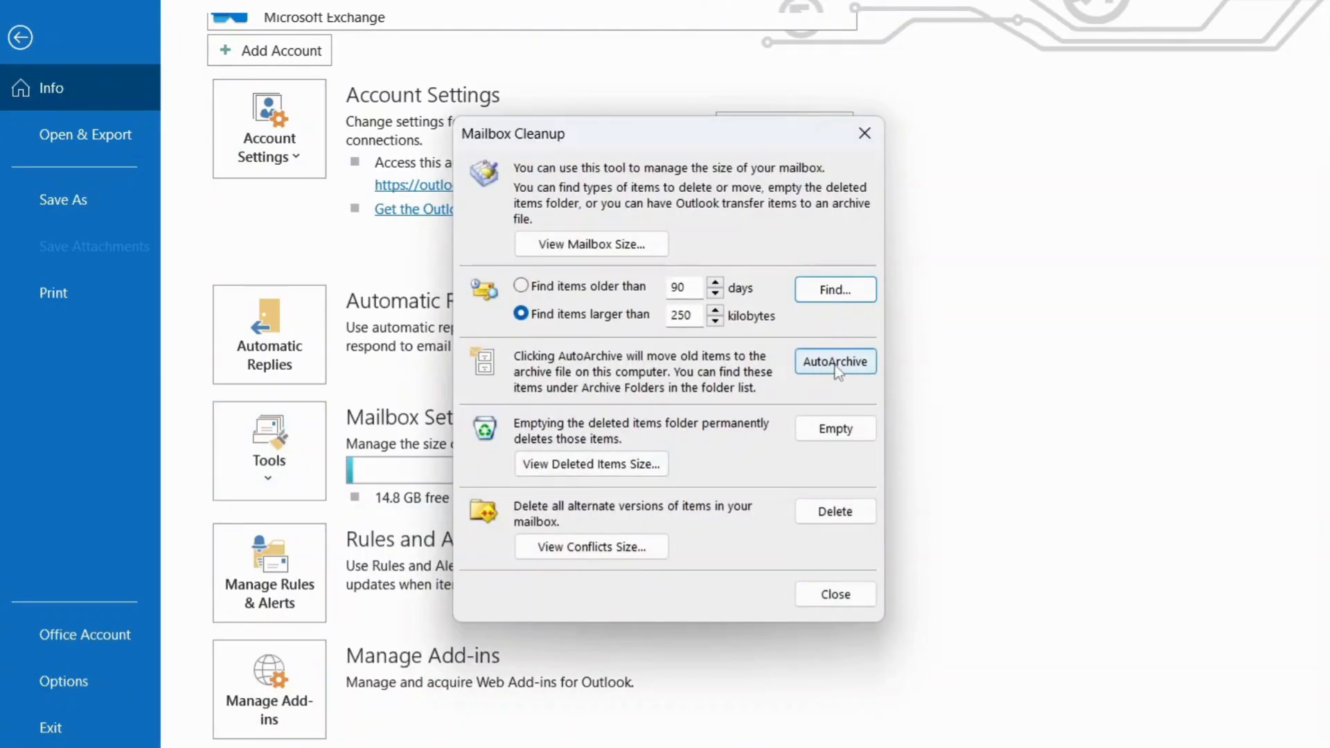
pyautogui.click(835, 360)
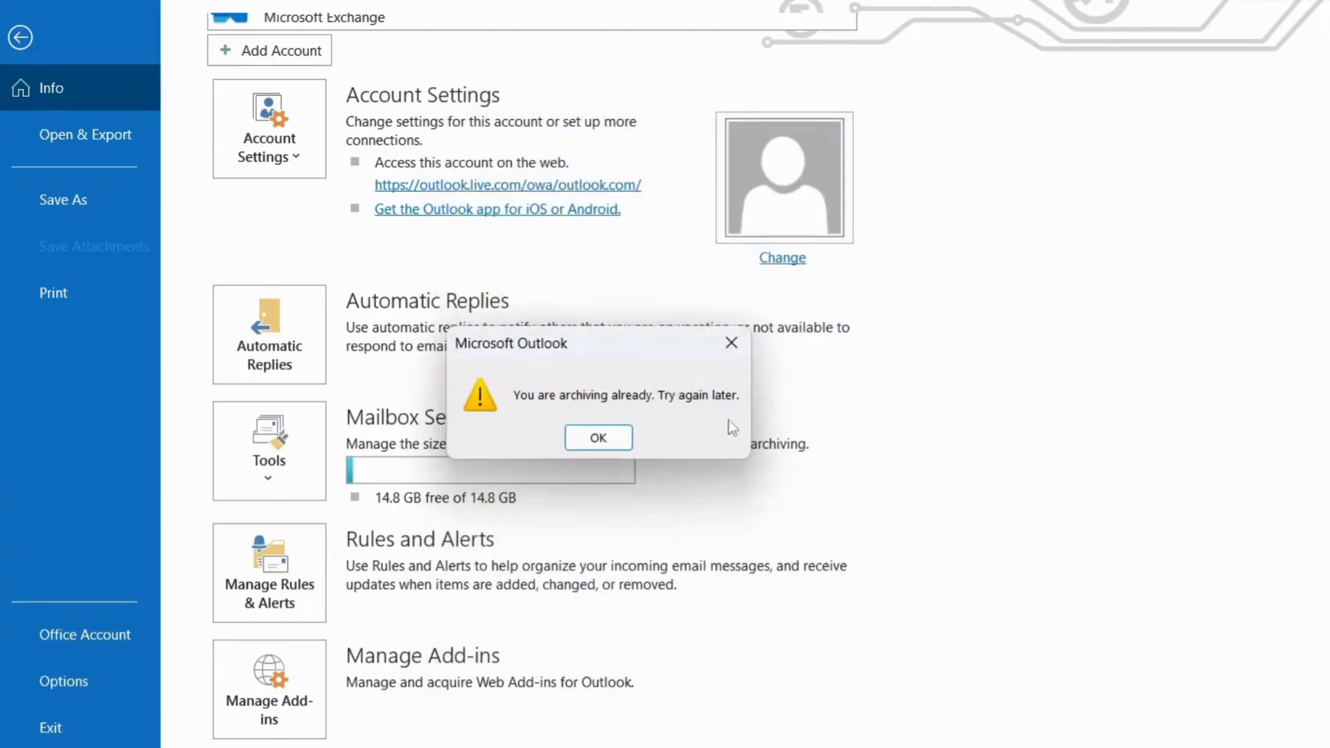
pyautogui.click(597, 437)
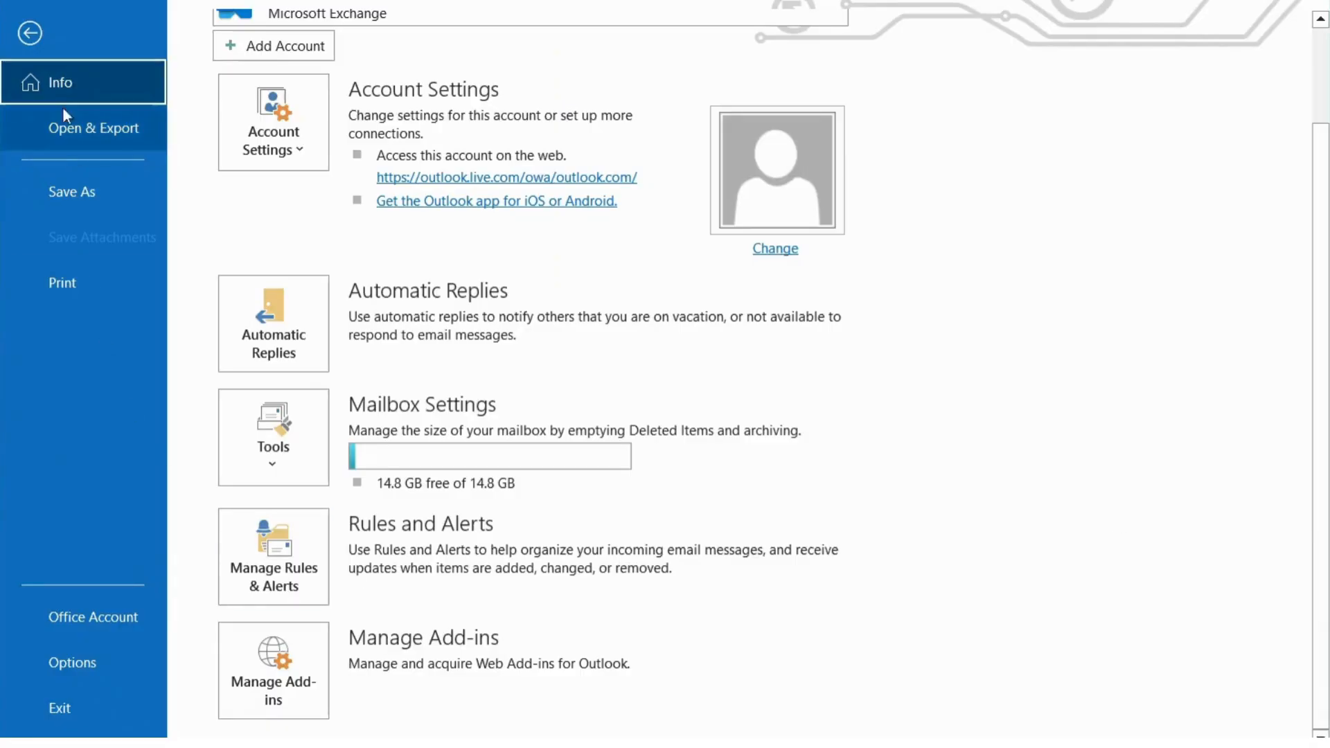
pyautogui.moveTo(195, 280)
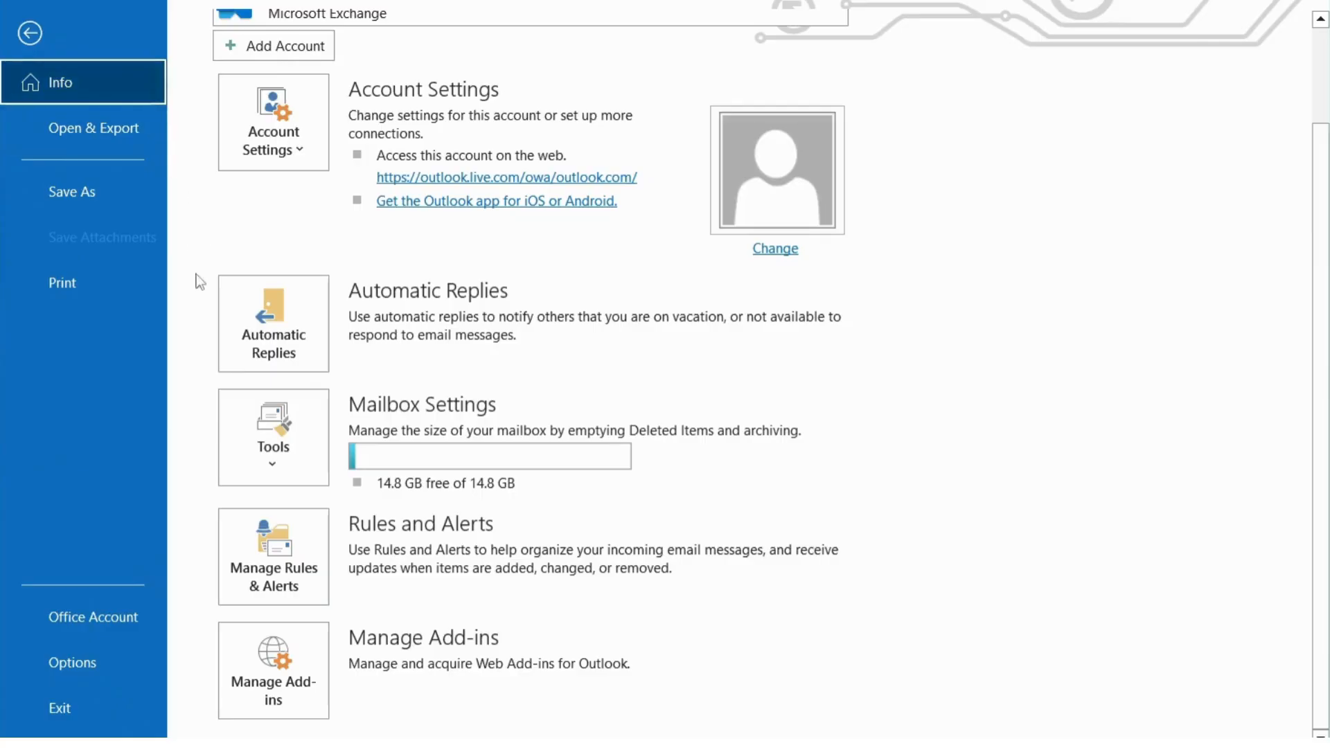
# Step: Open the Archive dialog via Tools > Clean Up Old Items
pyautogui.click(273, 437)
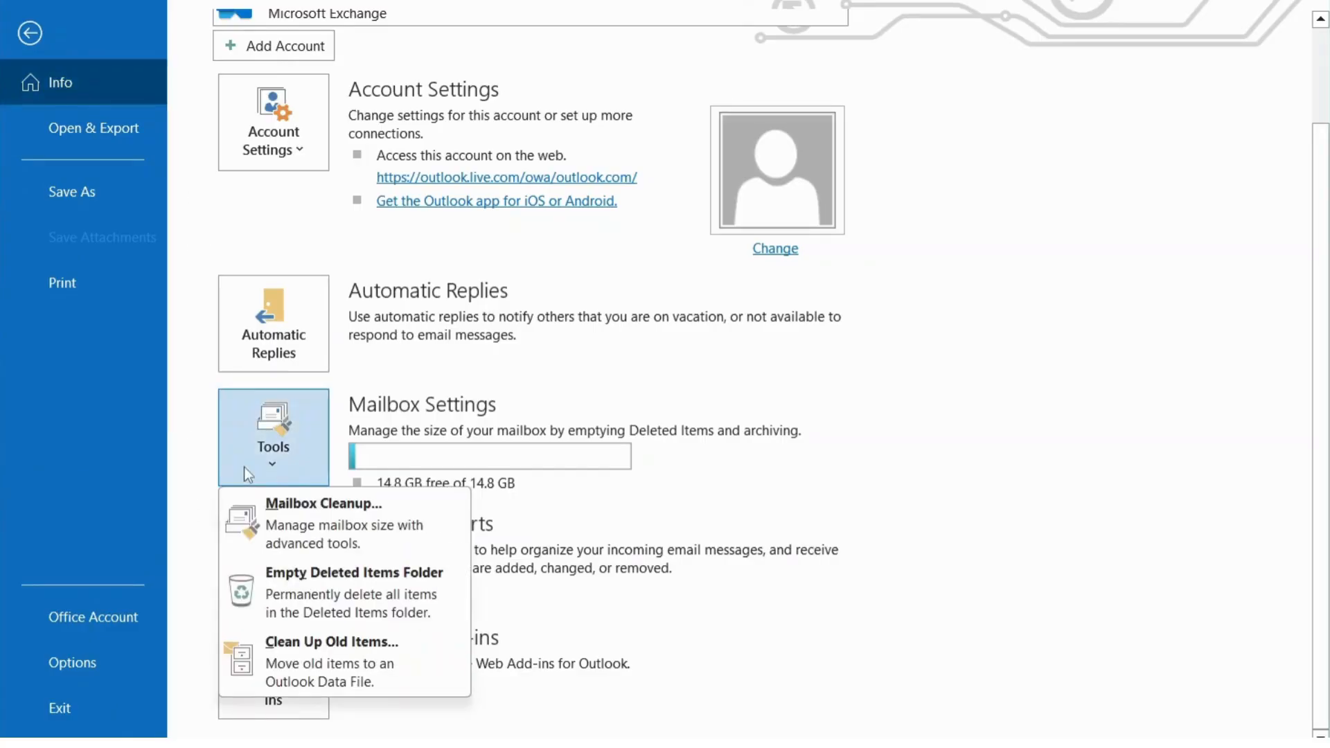
pyautogui.click(331, 642)
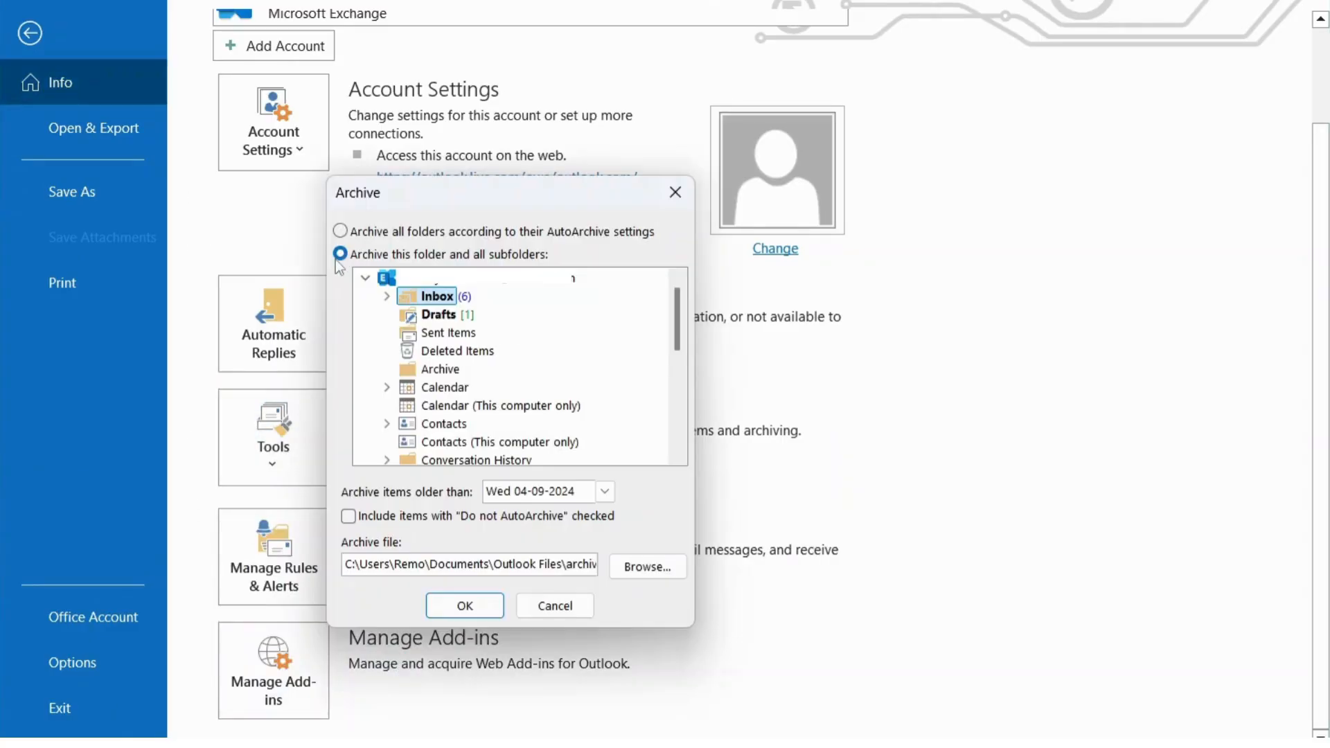